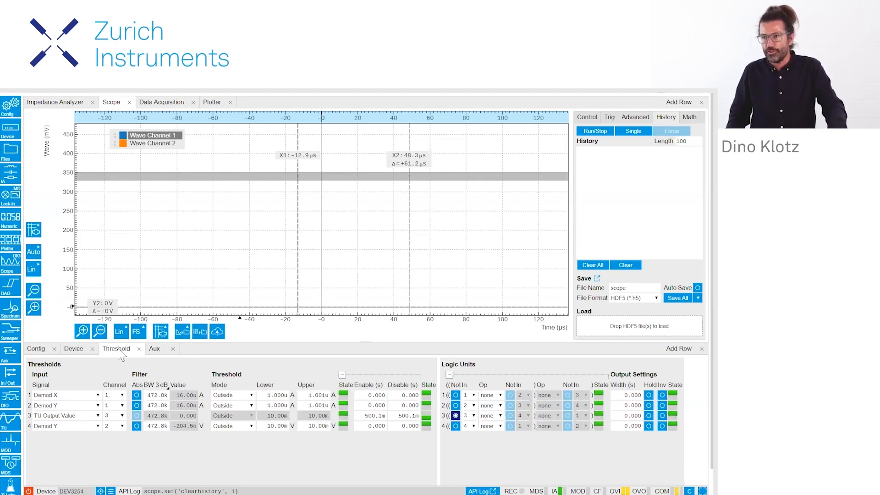
mouse_move(367, 417)
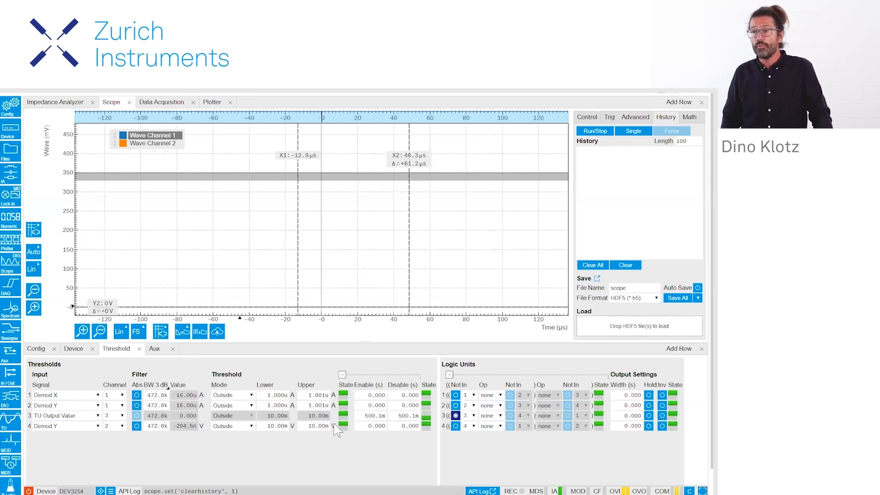
Show the Aux tab with auxiliary input mappings, scaling and output levels.
click(154, 347)
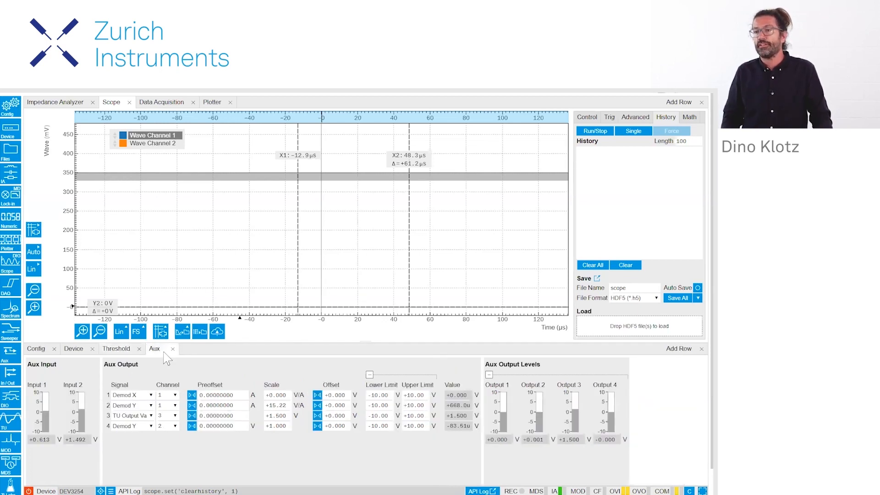
mouse_move(132, 423)
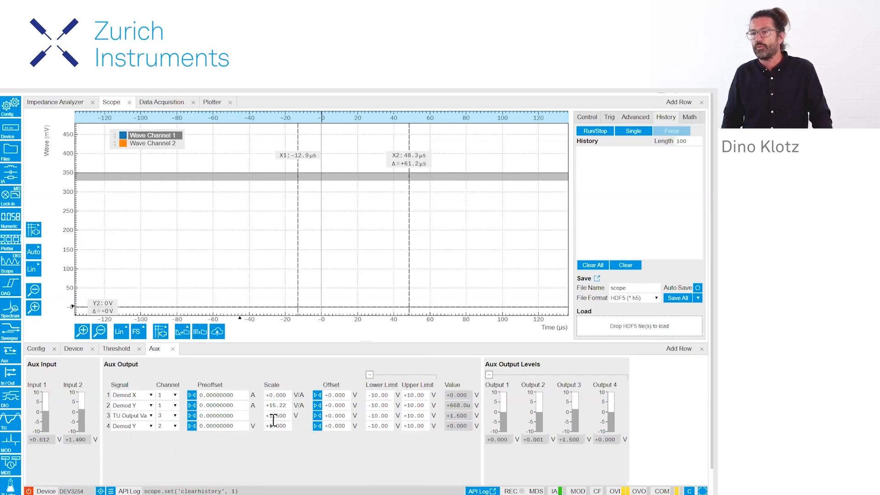
mouse_move(275, 415)
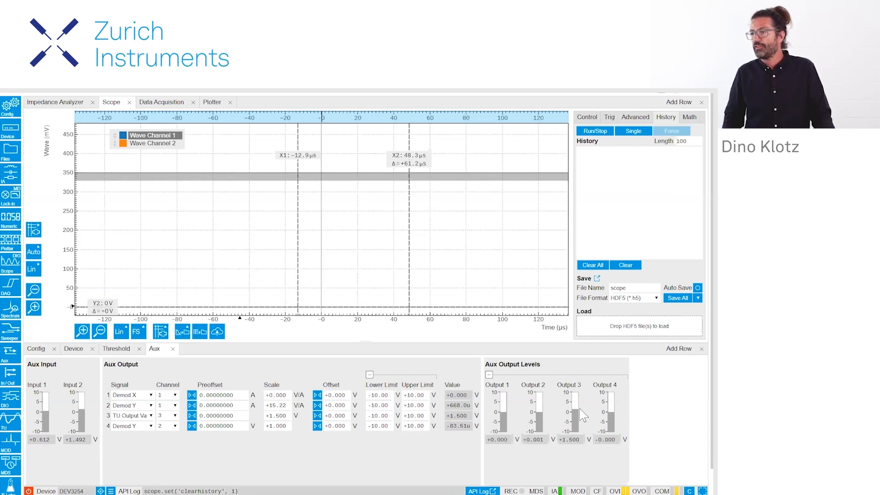
mouse_move(573, 404)
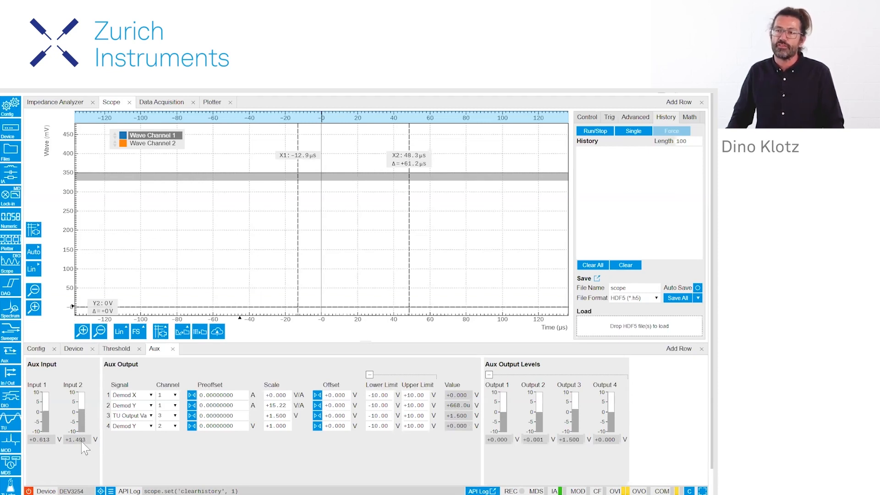
mouse_move(82, 443)
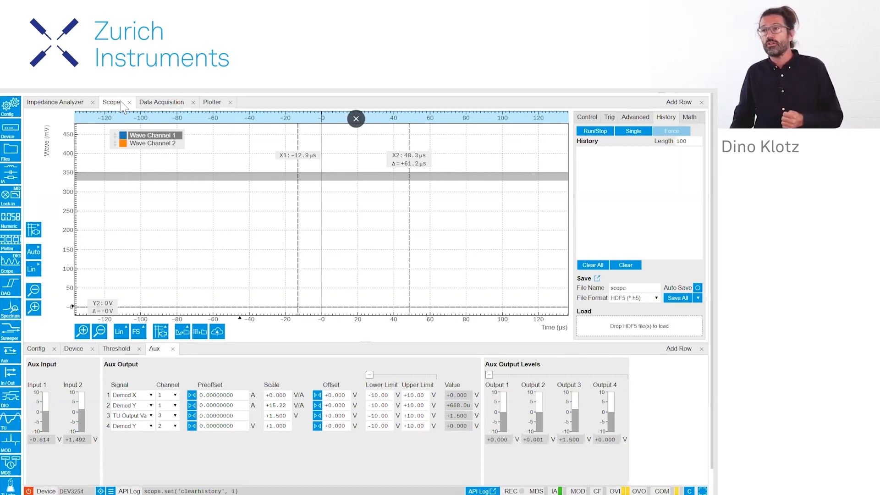
From the scope Control sub-tab, capture a single shot of the ~620 mV step on both aux channels.
click(587, 117)
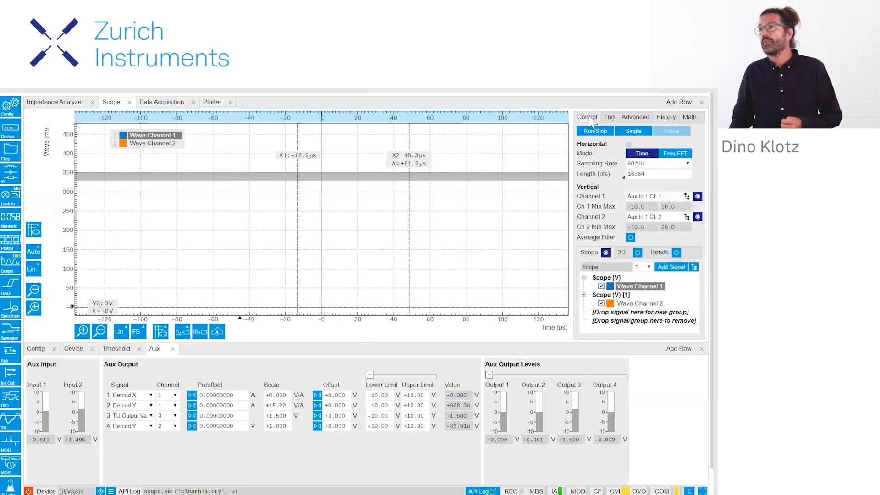
click(608, 117)
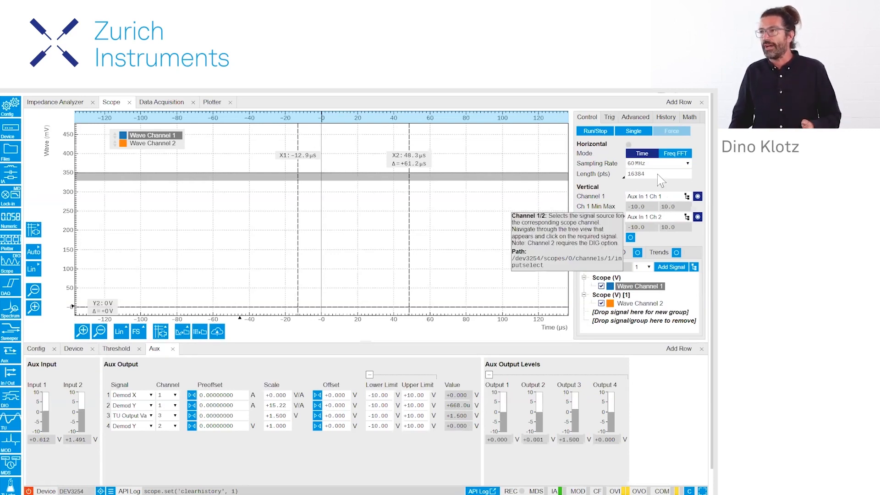
click(633, 130)
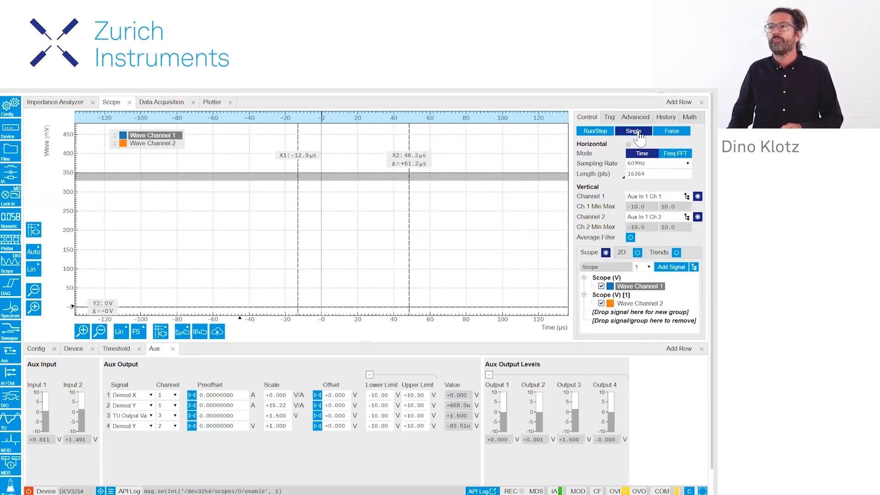
click(633, 131)
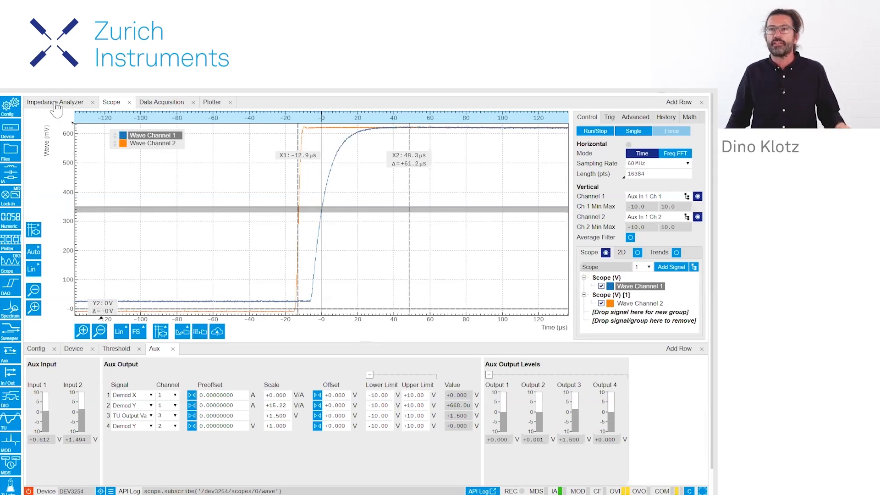
Return to the Impedance Analyzer and expand Signal Inputs, Demodulators and Signal Output 1.
click(57, 101)
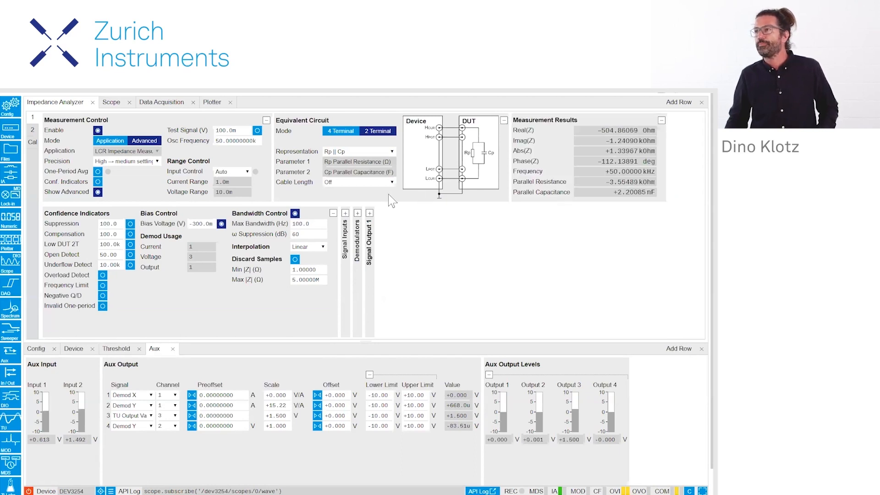
click(368, 213)
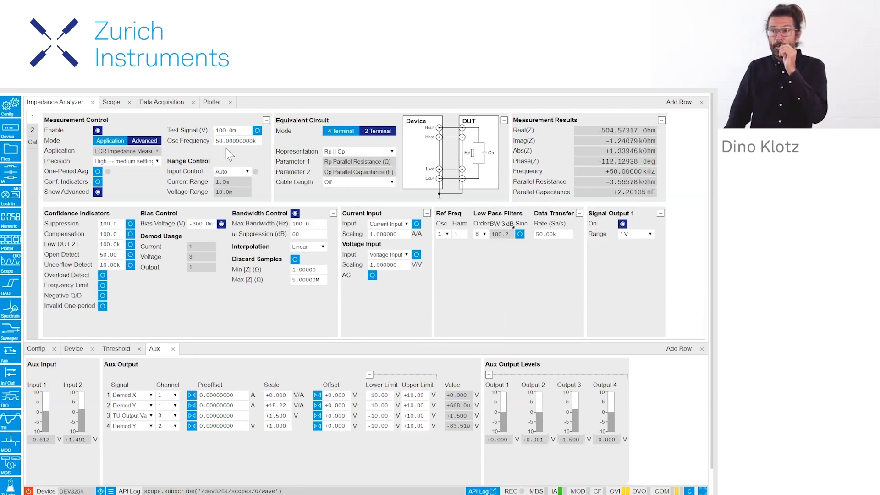
mouse_move(230, 130)
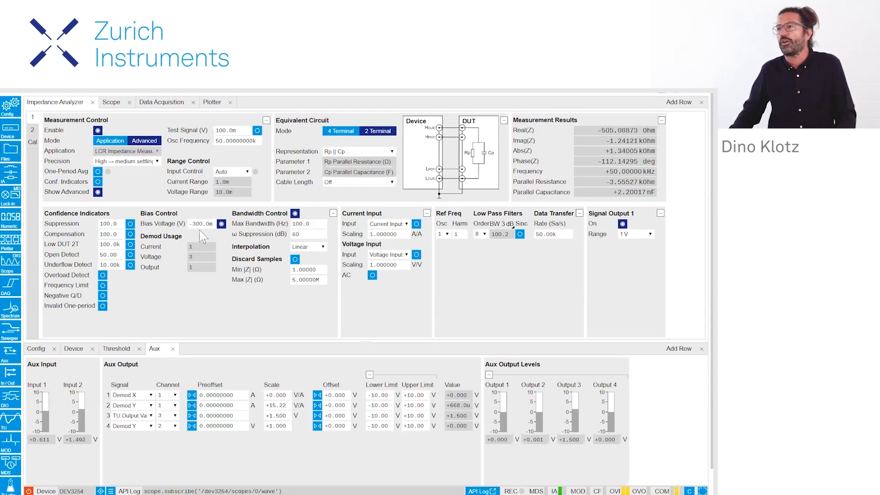
mouse_move(694, 197)
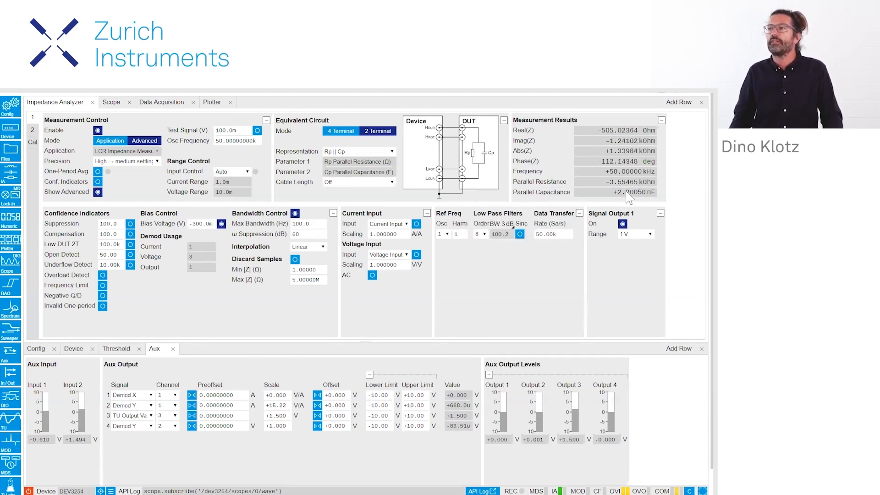
mouse_move(628, 193)
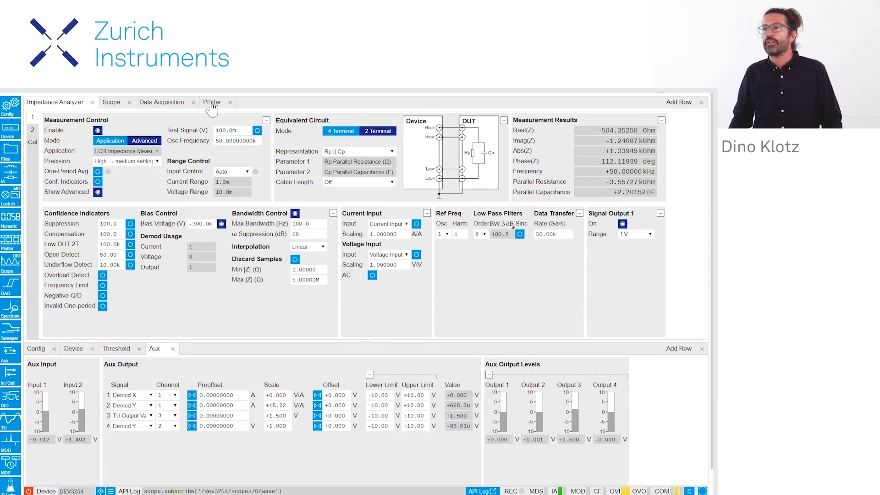
Show Data Acquisition settings with the Demod 1 Aux In 2 positive-edge 500 mV trigger.
click(212, 101)
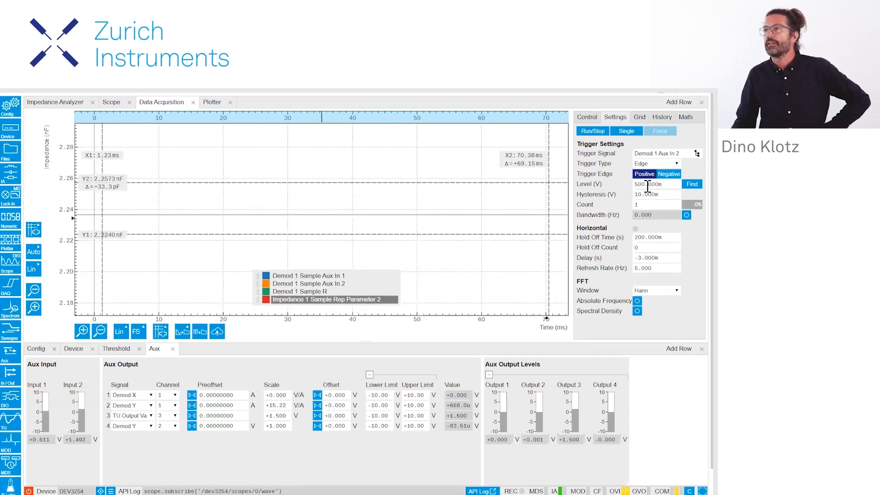
Capture a single triggered capacitance transient with both aux inputs, then list the signal groups.
click(626, 130)
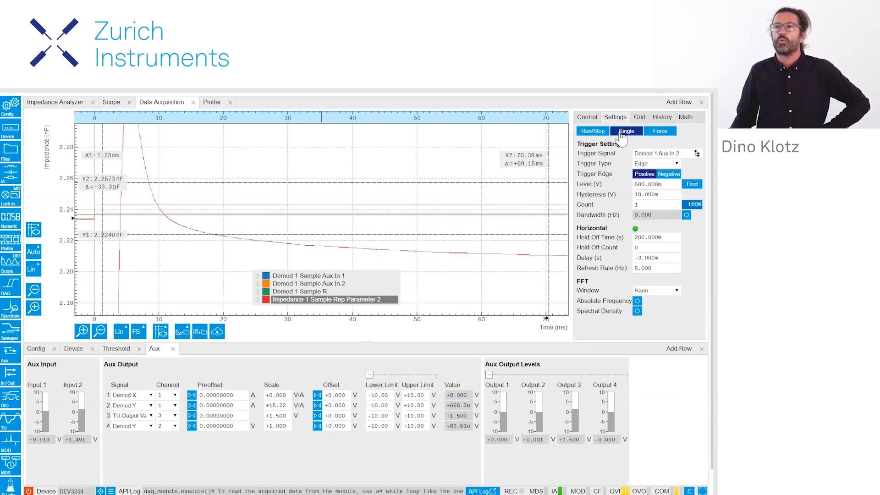
click(626, 131)
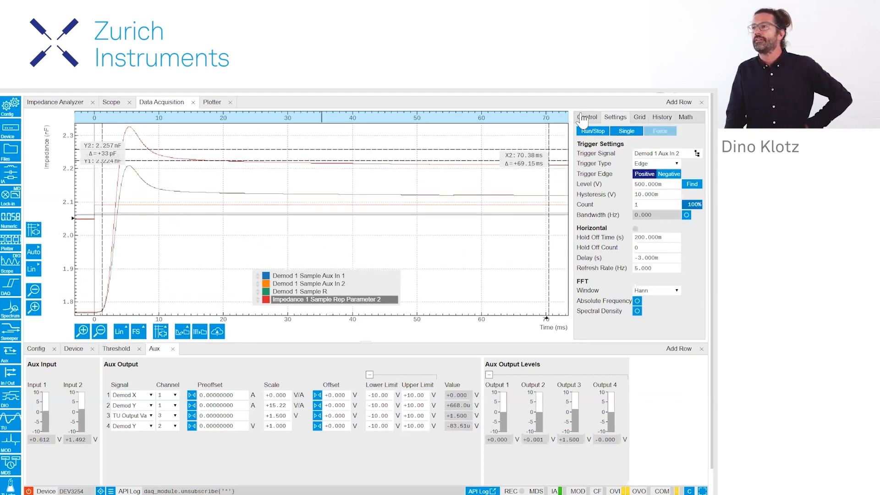
click(587, 117)
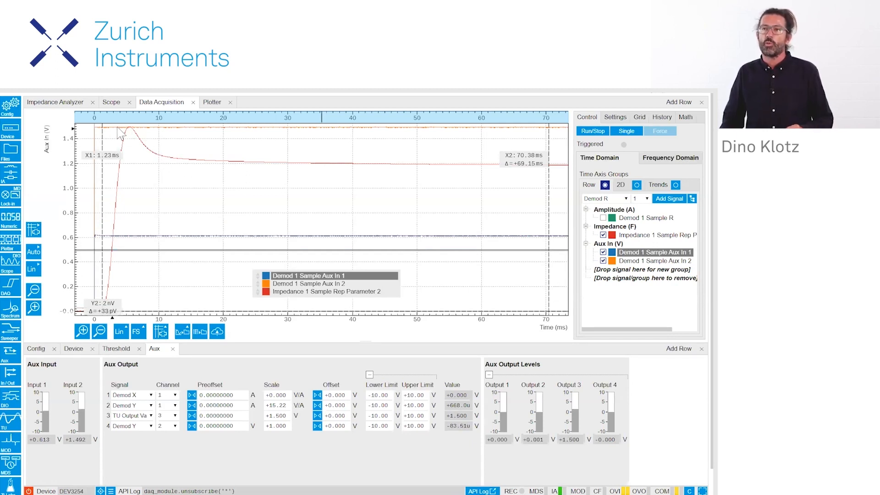
mouse_move(217, 170)
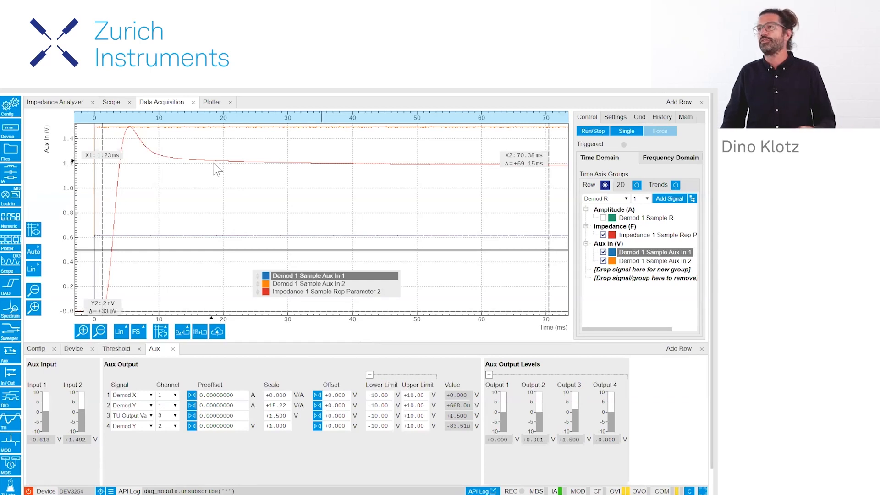